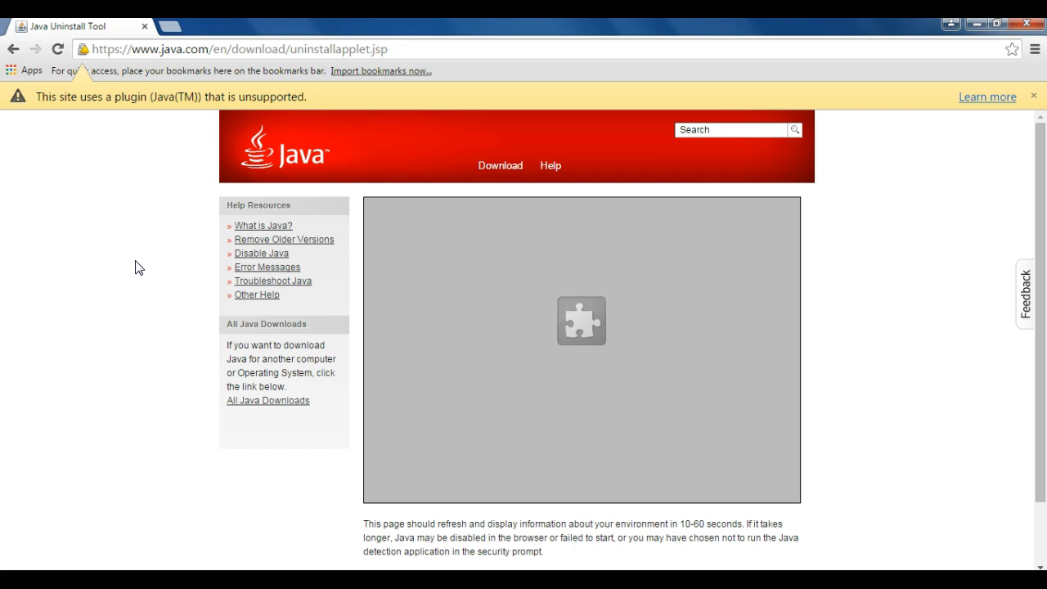
mouse_move(687, 281)
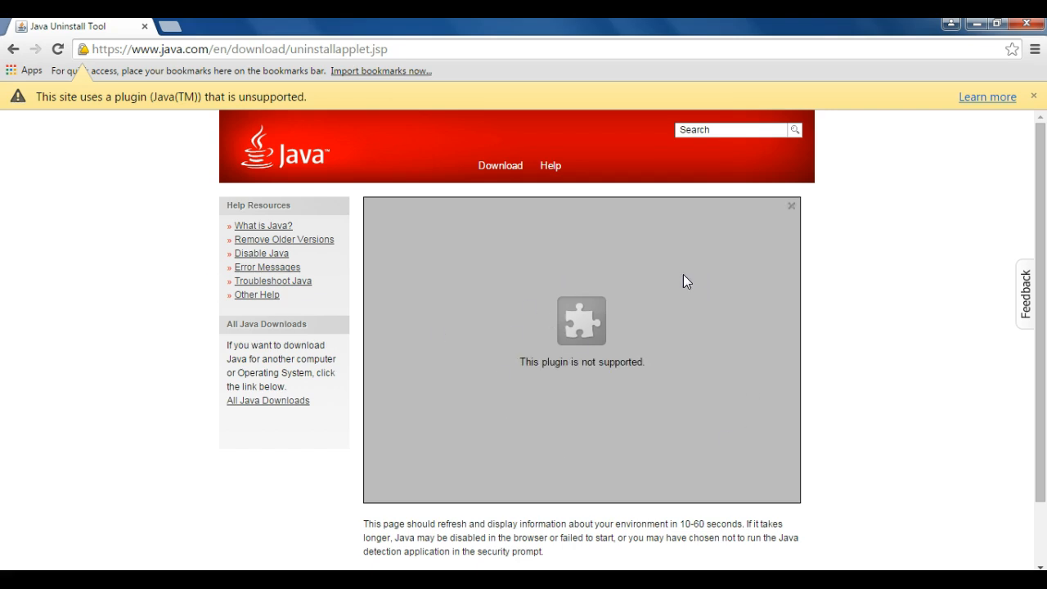
mouse_move(559, 309)
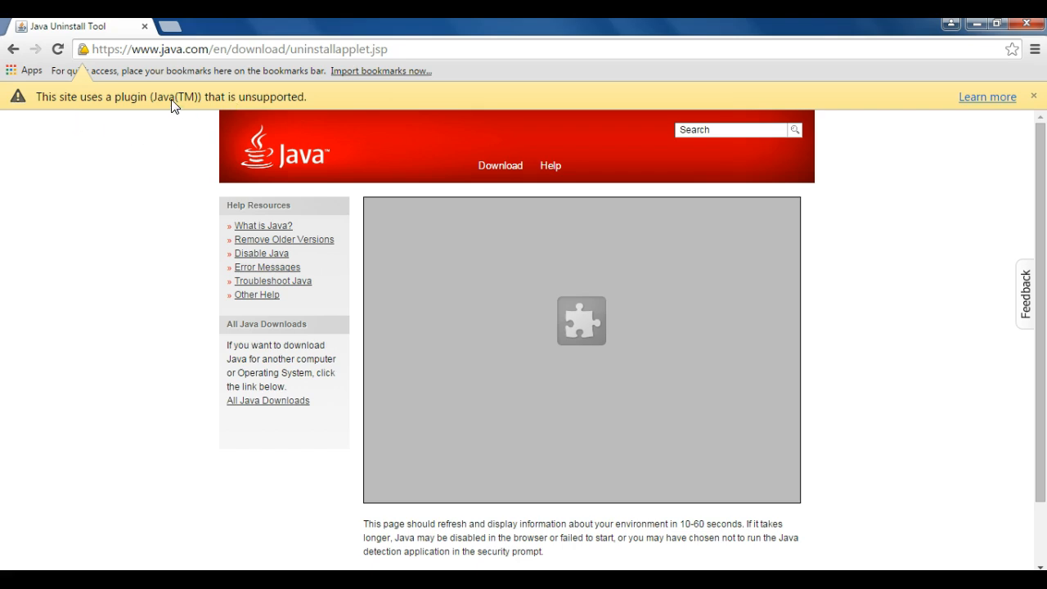
mouse_move(276, 105)
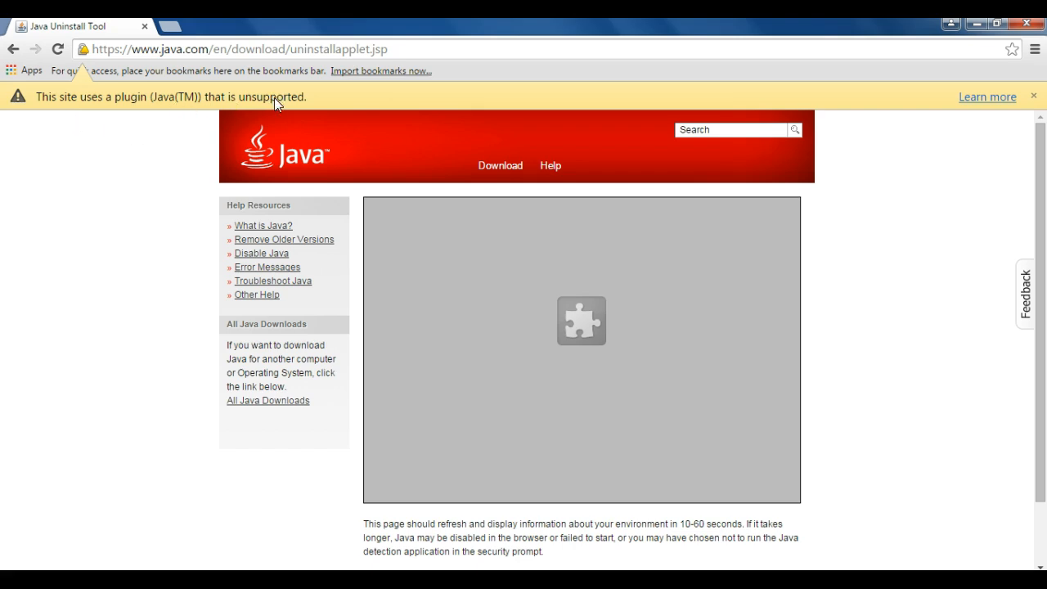
mouse_move(988, 96)
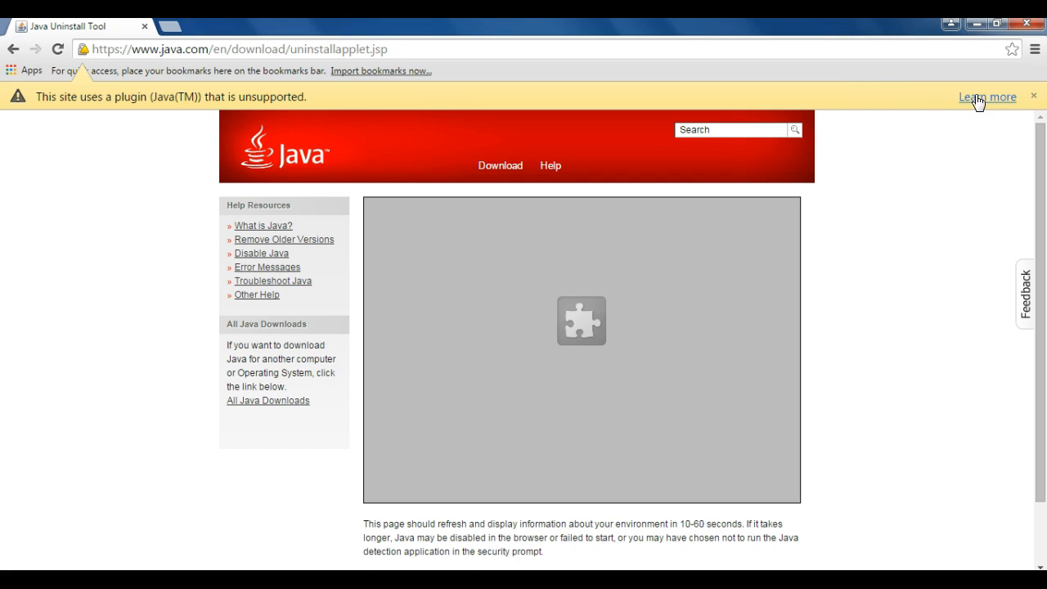
Follow 'Learn more' on the plugin warning bar to the Chrome Help article on NPAPI being unsupported from version 42.
left_click(986, 97)
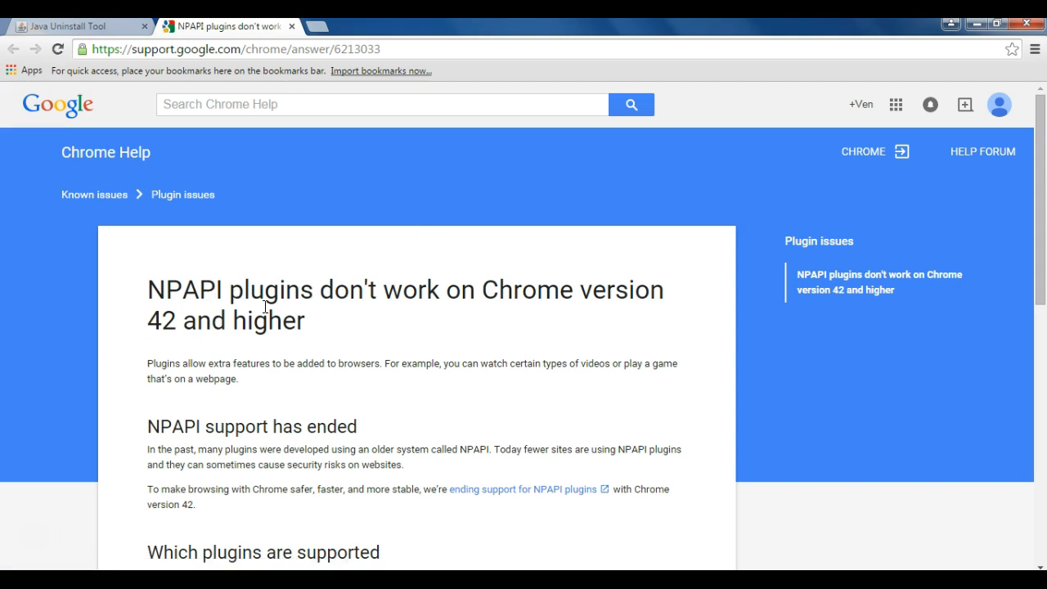
scroll("down", 3)
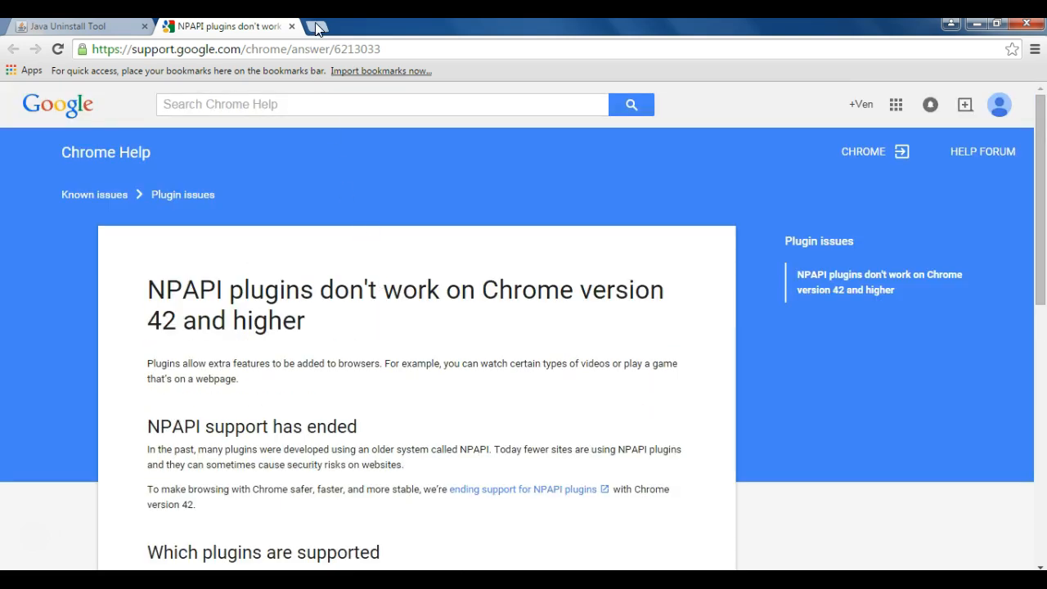
Load chrome://flags in a fresh tab to reach the experimental features list.
left_click(318, 26)
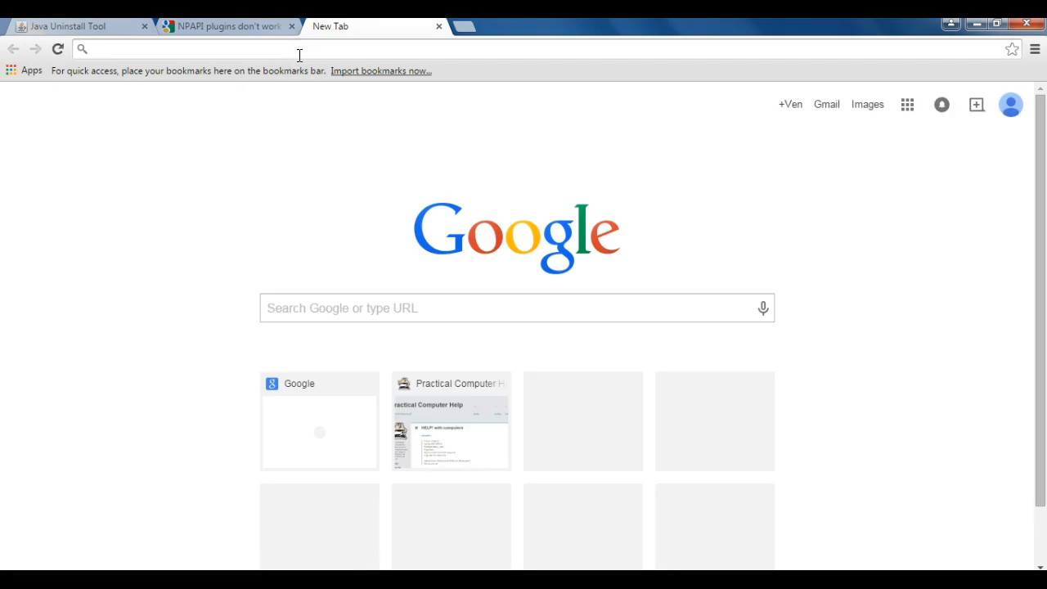
type("chrome:")
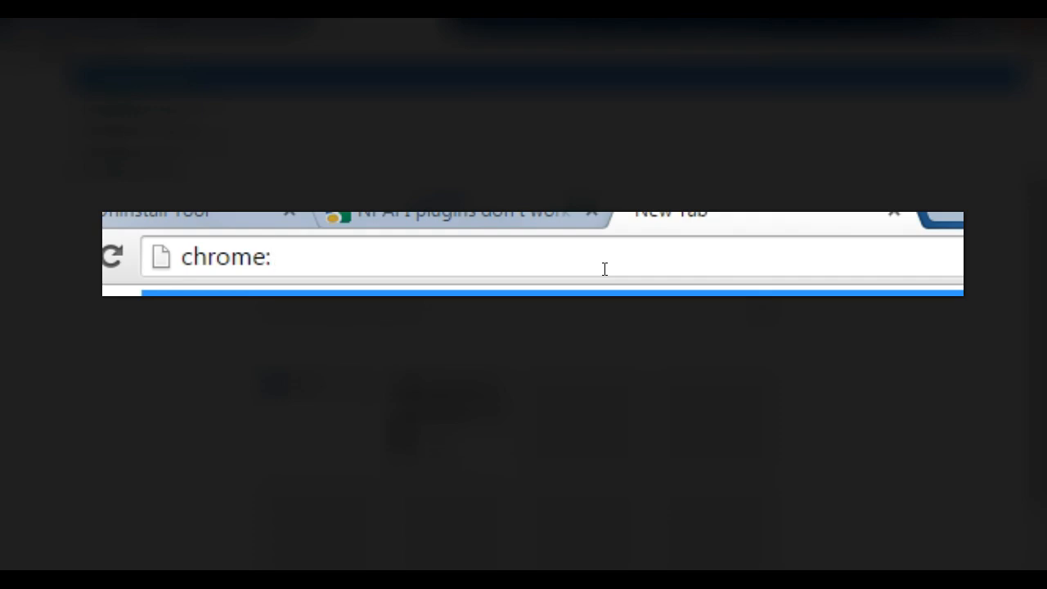
type("//")
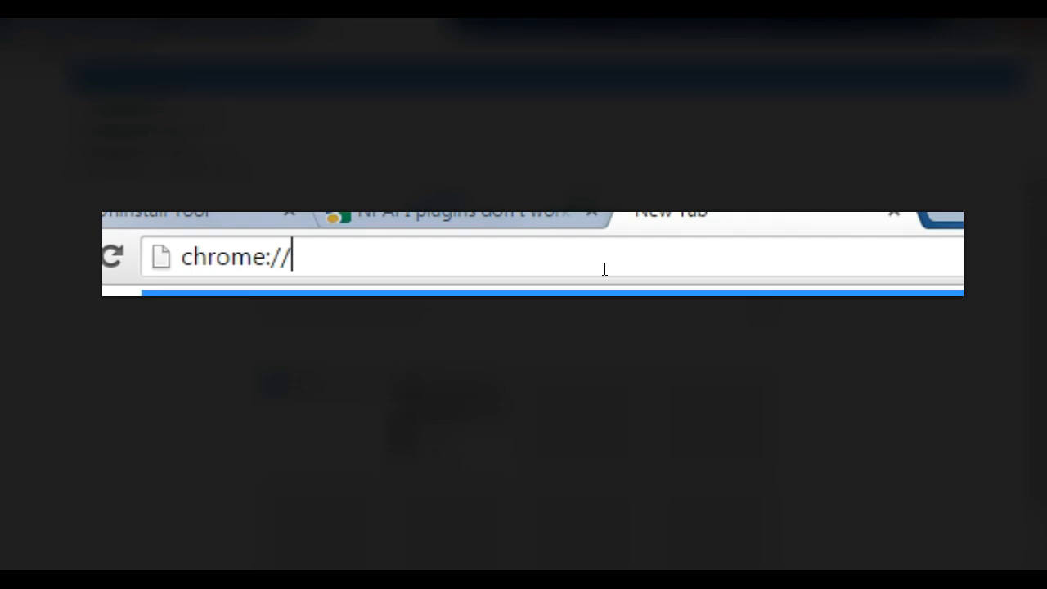
type("flags")
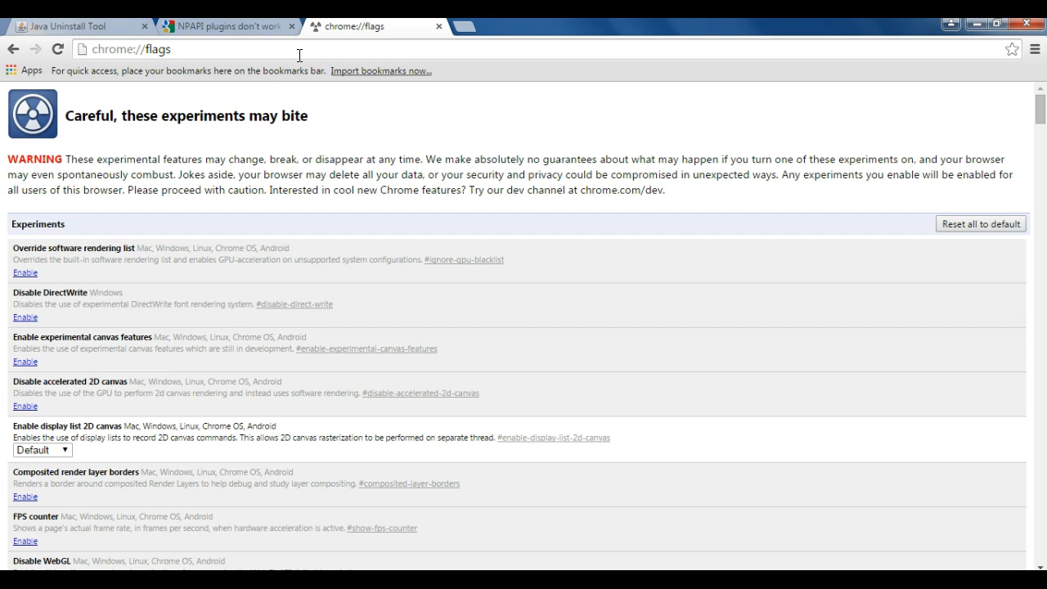
Enable the 'Enable NPAPI' experiment and relaunch Chrome so the Java page loads.
scroll("down", 3)
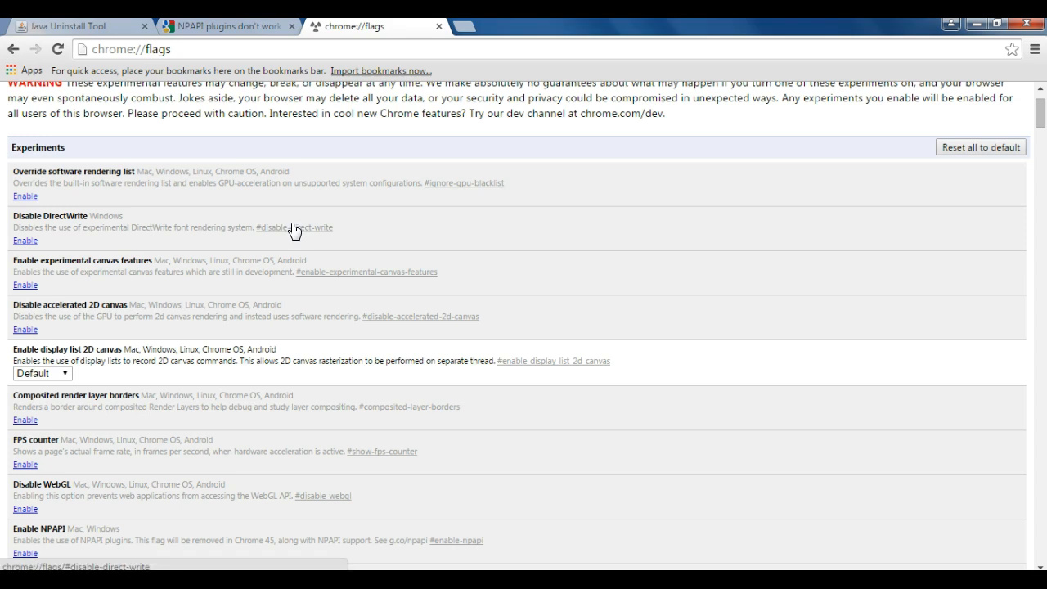
scroll("down", 3)
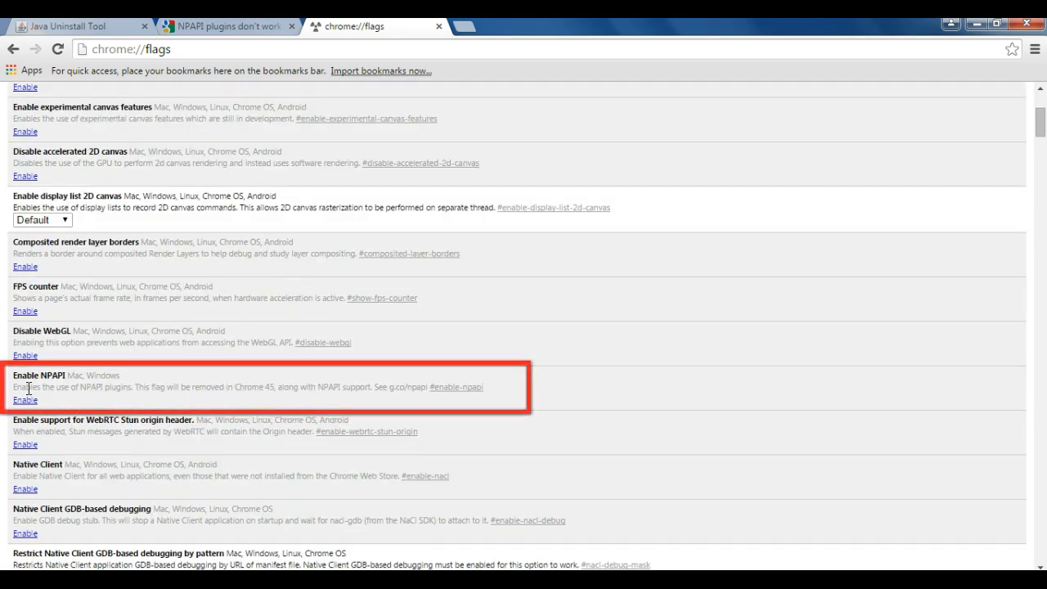
double_click(39, 374)
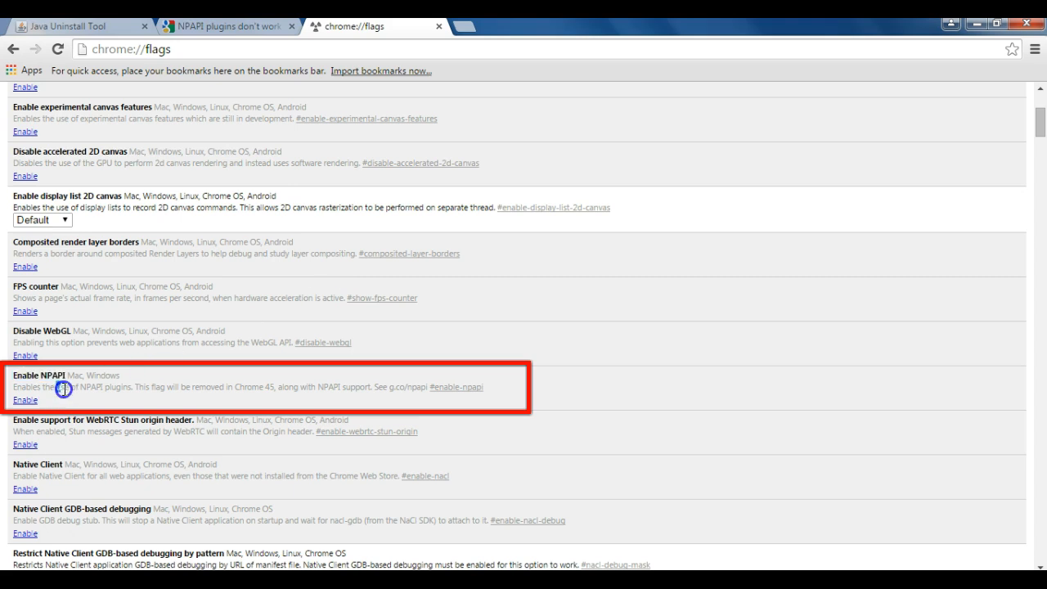
mouse_move(226, 393)
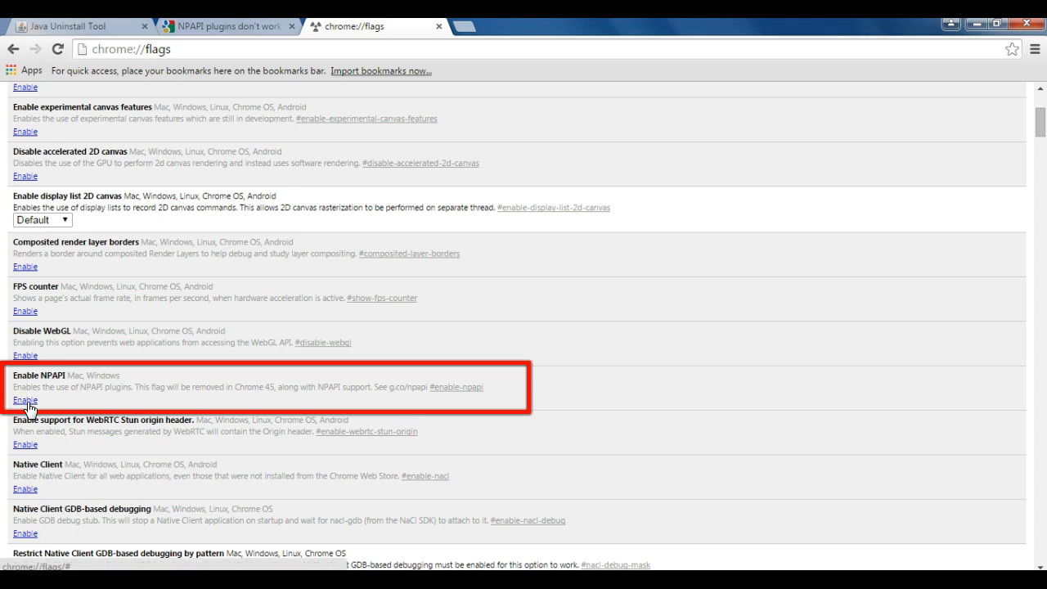
left_click(24, 399)
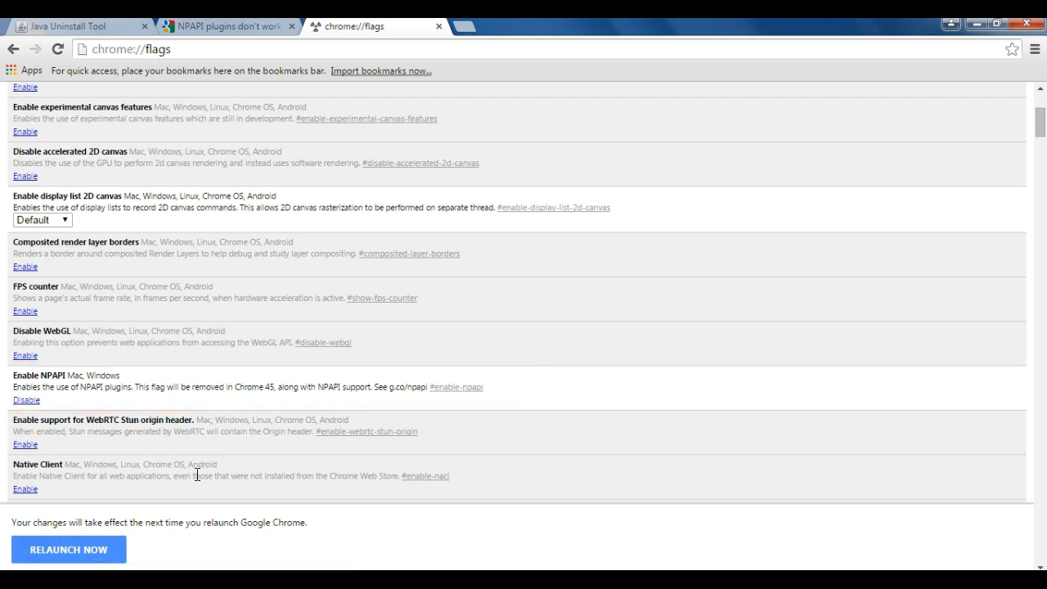
mouse_move(98, 560)
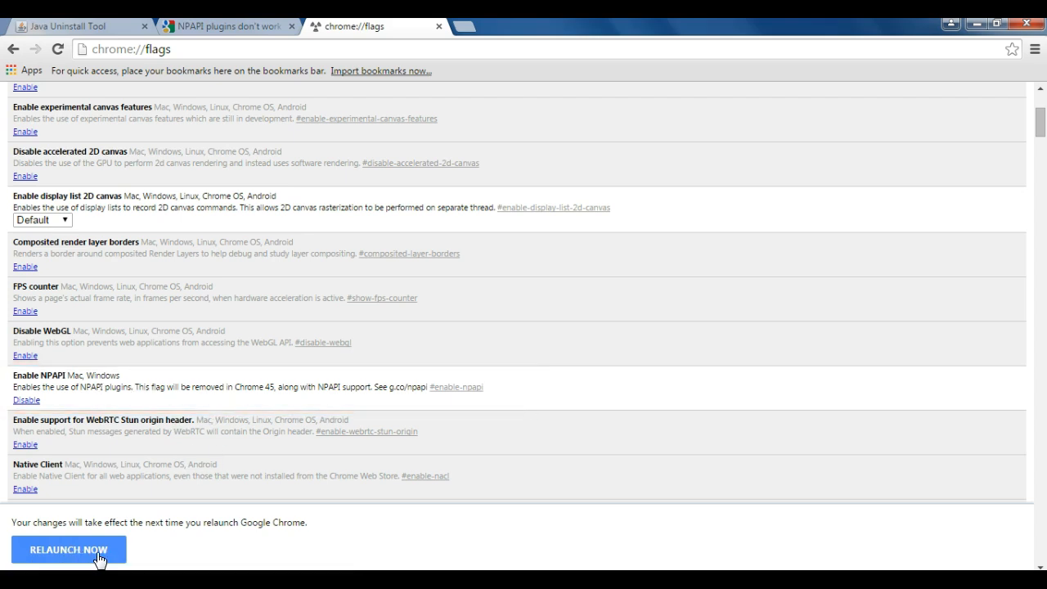
left_click(68, 550)
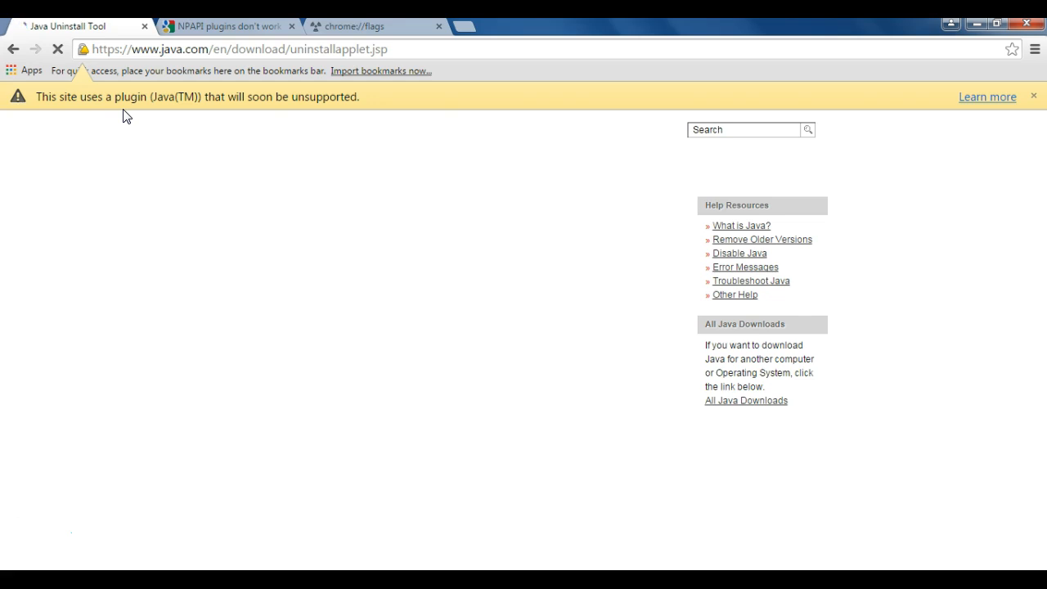
mouse_move(170, 108)
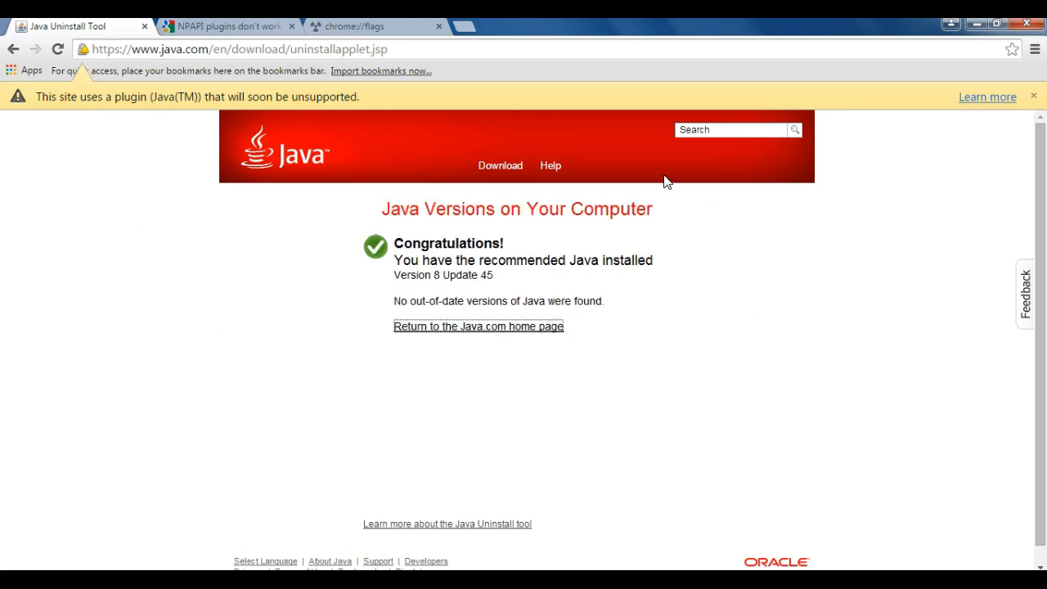
mouse_move(538, 275)
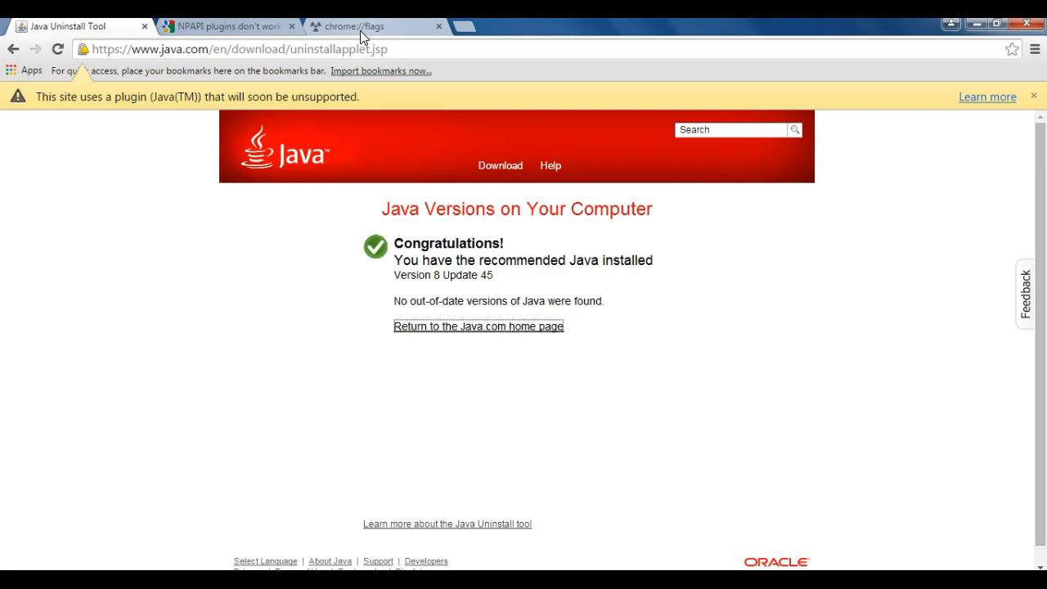
After Java reports Version 8 Update 45 installed, return to the flags tab at Enable NPAPI.
left_click(352, 26)
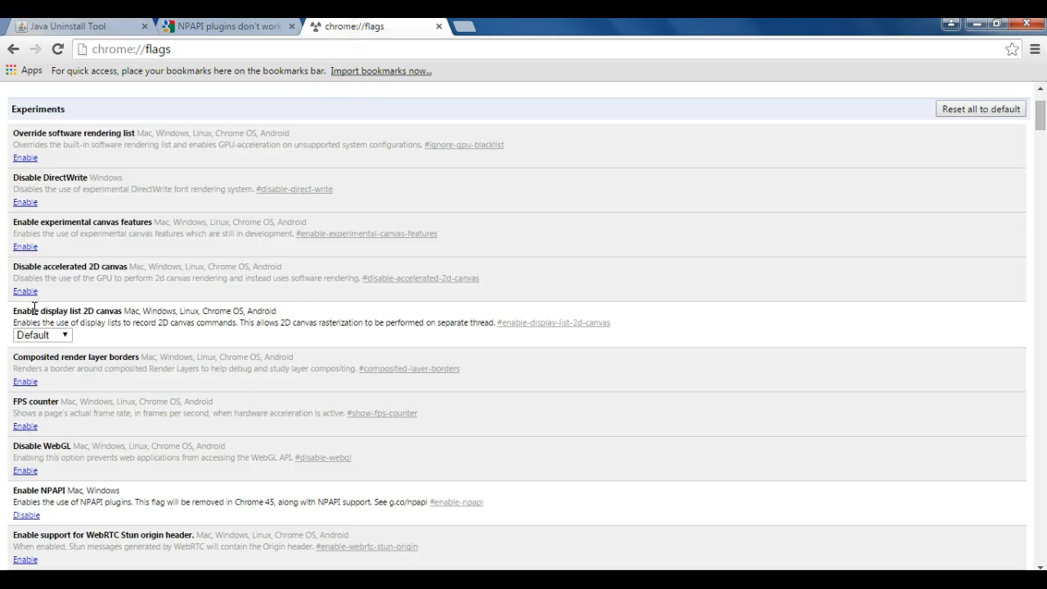
scroll("down", 3)
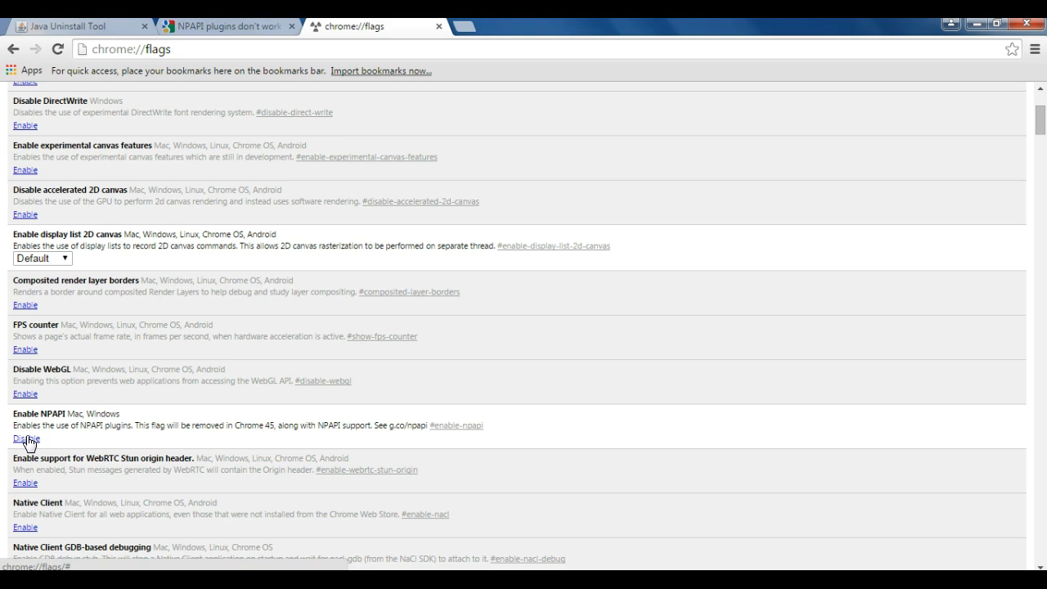